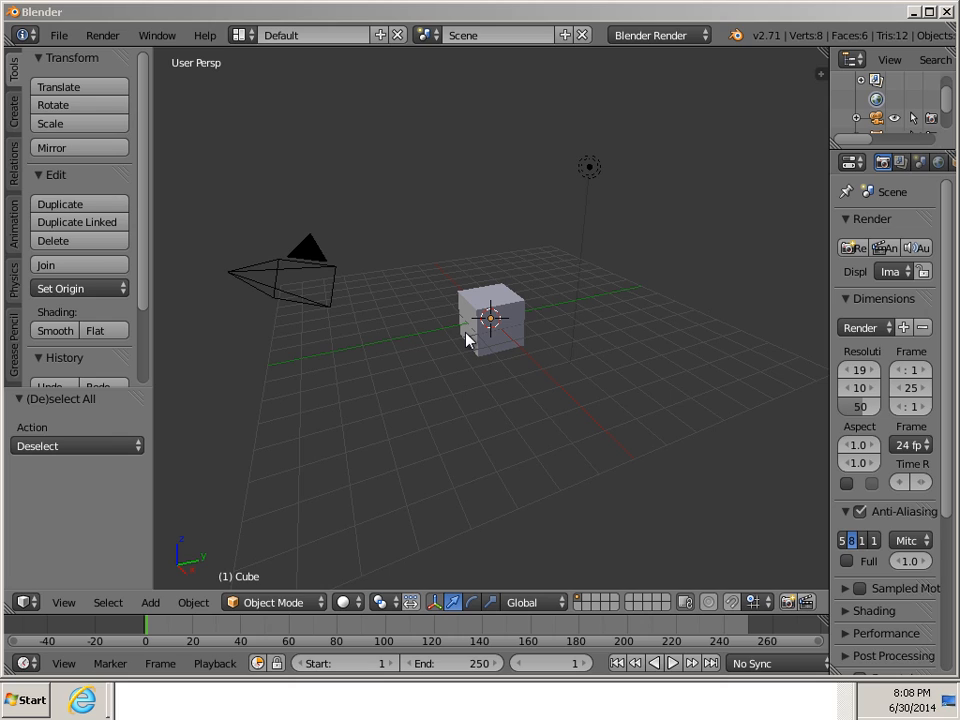
mouse_move(462, 357)
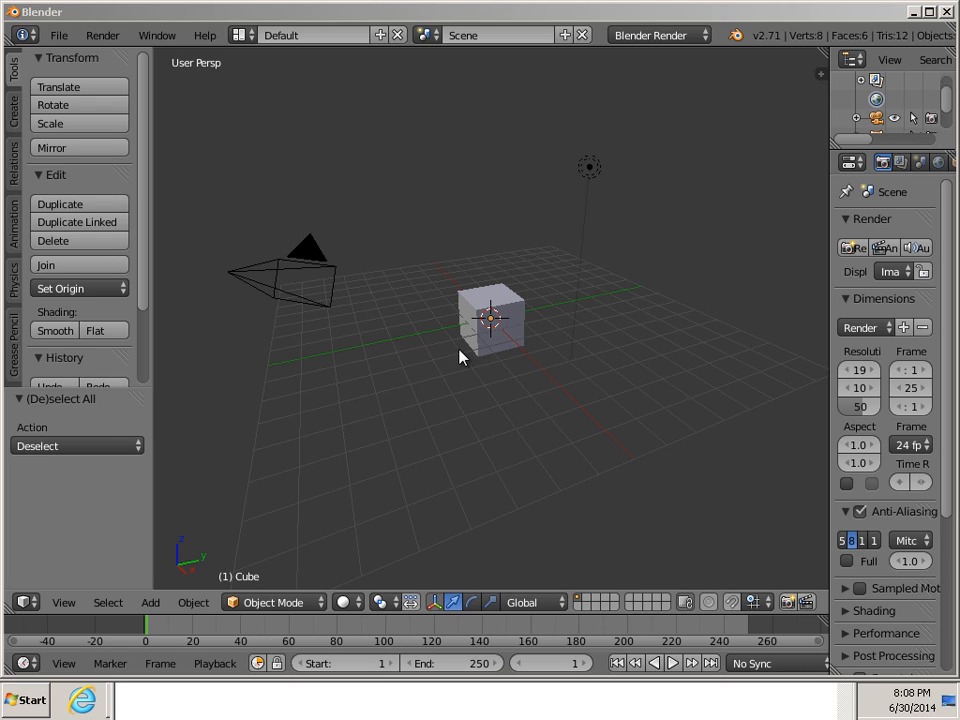
mouse_move(425, 355)
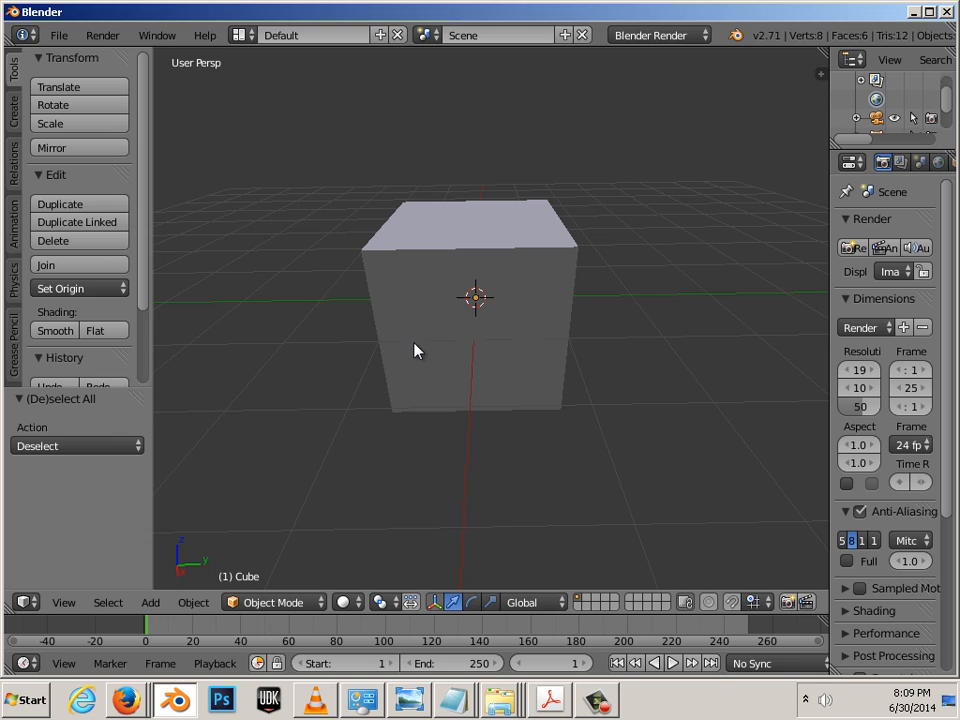
mouse_move(197, 90)
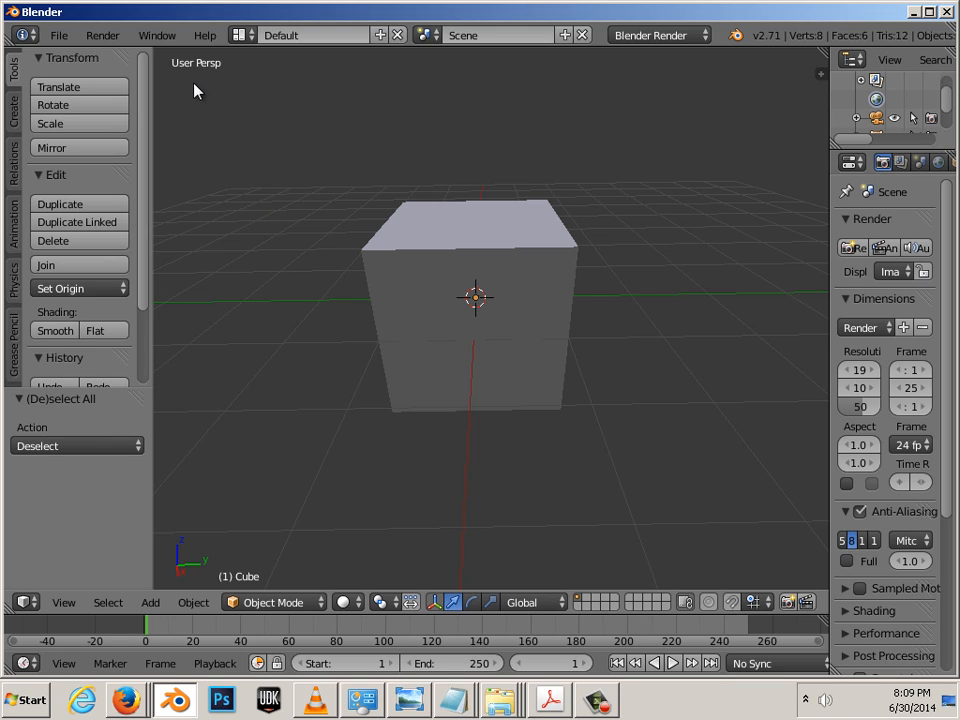
mouse_move(300, 250)
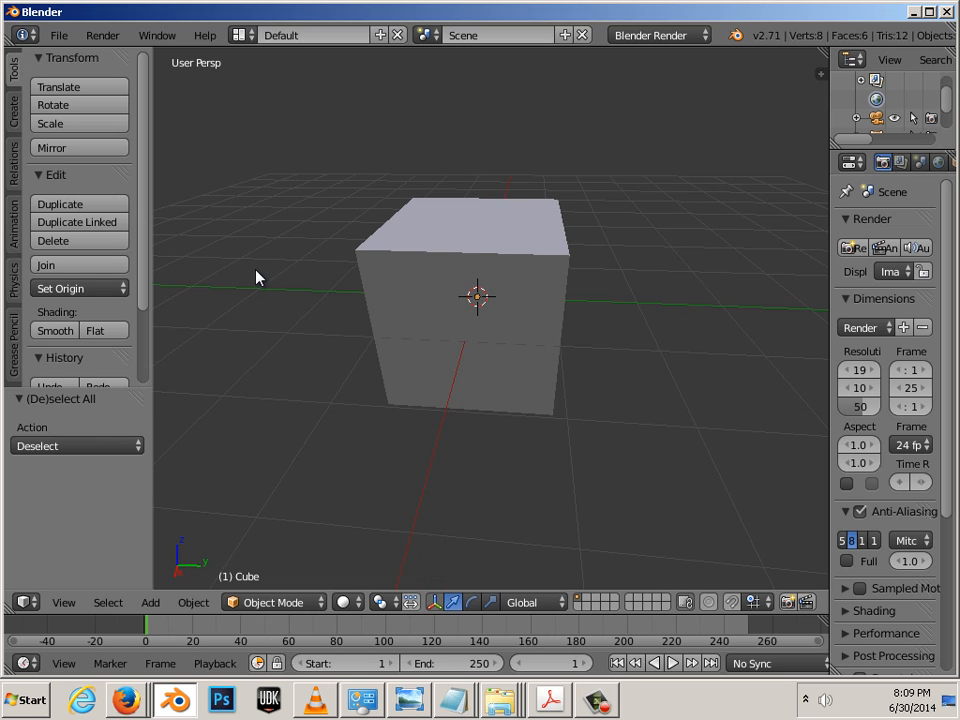
- Orbit the viewport around the default cube
drag(257, 277, 315, 286)
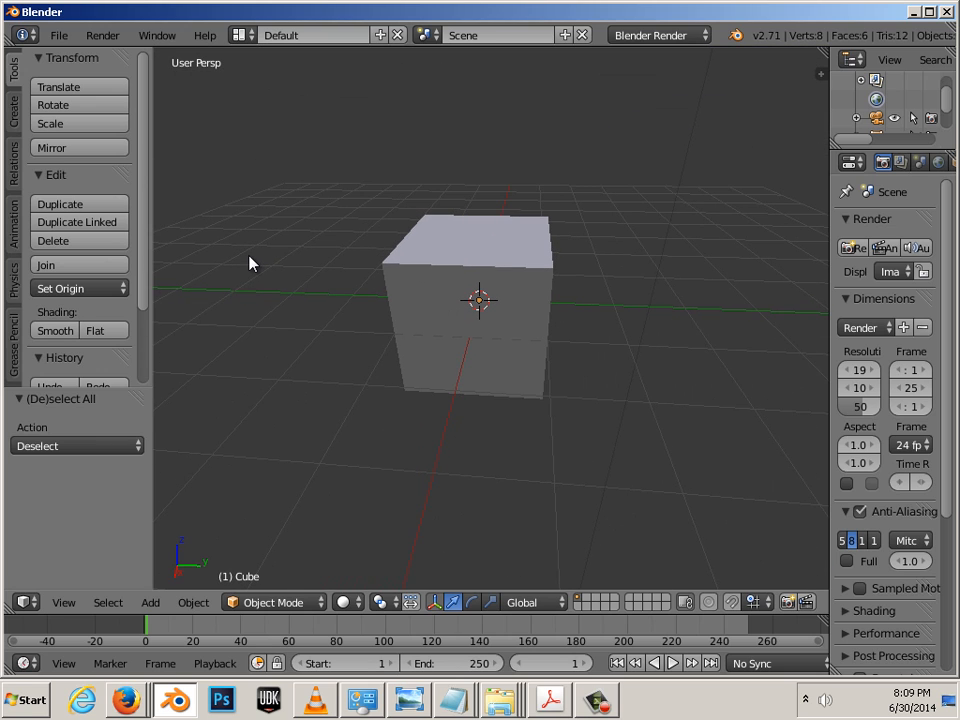
mouse_move(338, 318)
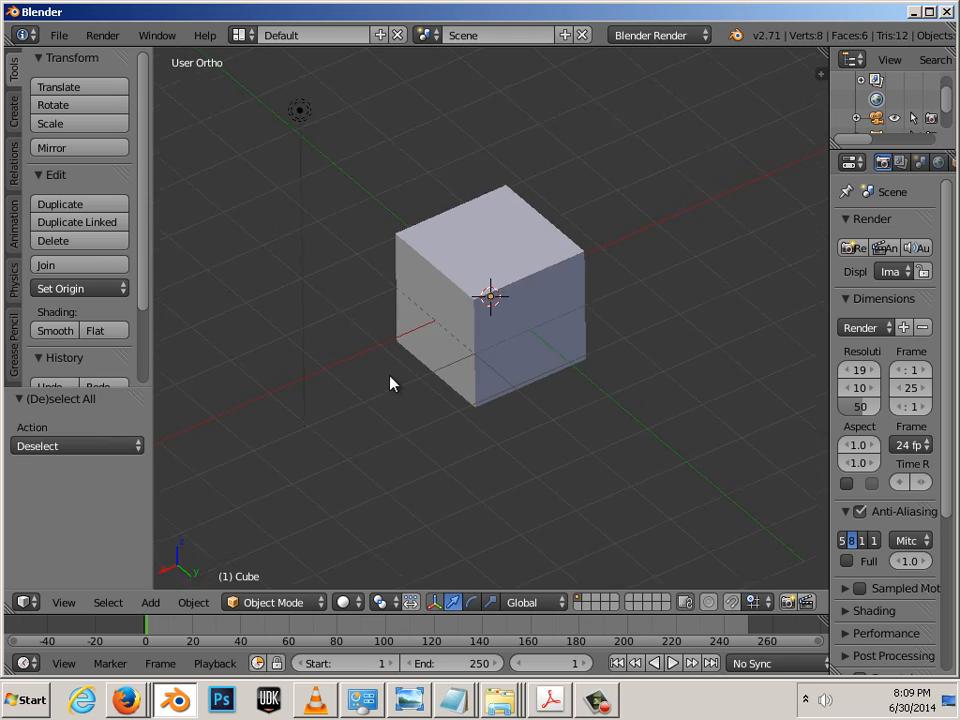
- Orbit the orthographic view, then scroll the wheel three notches to zoom
drag(390, 383, 490, 405)
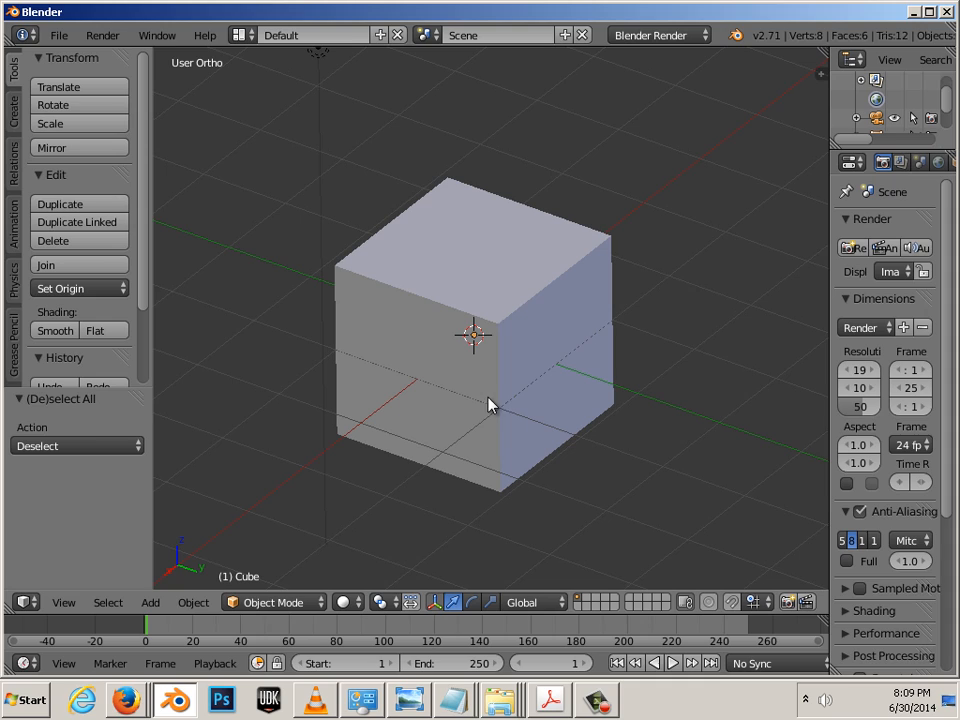
mouse_move(428, 288)
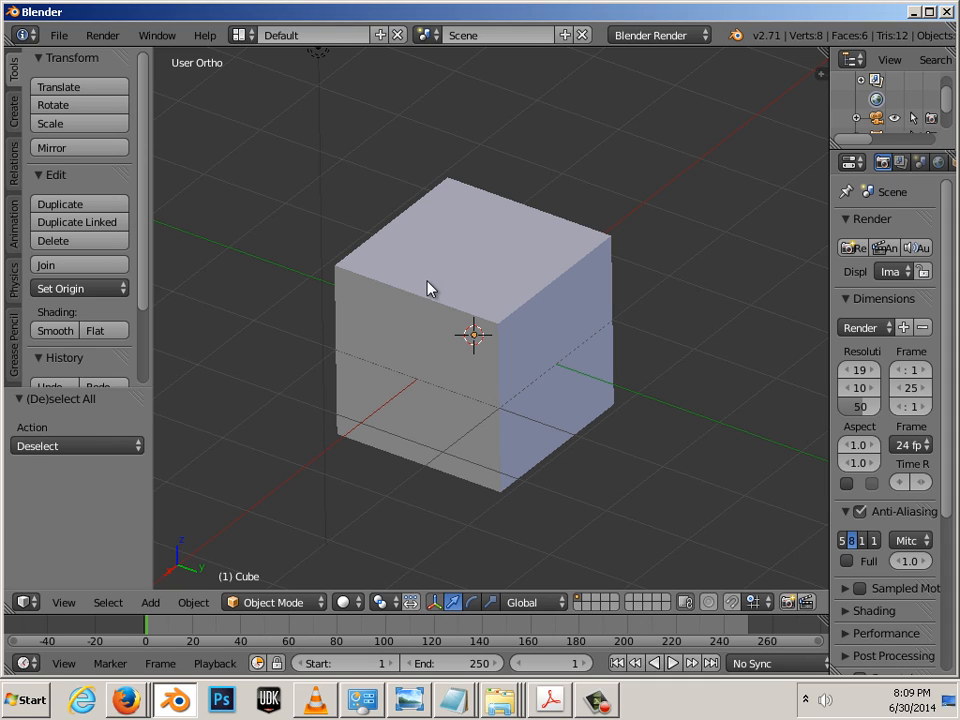
mouse_move(418, 290)
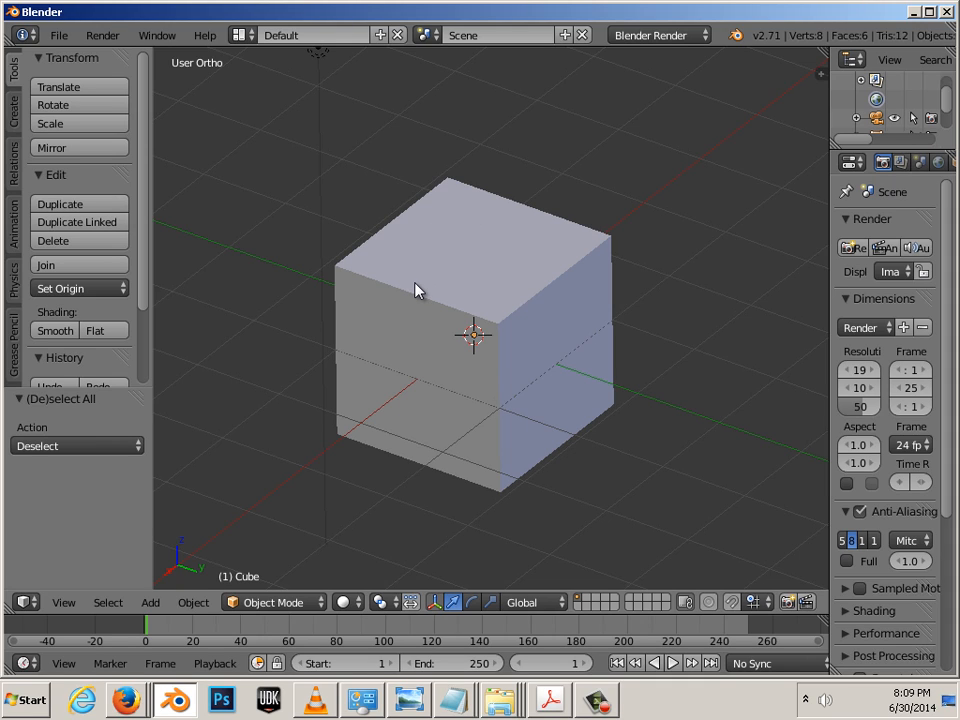
scroll(down, 3)
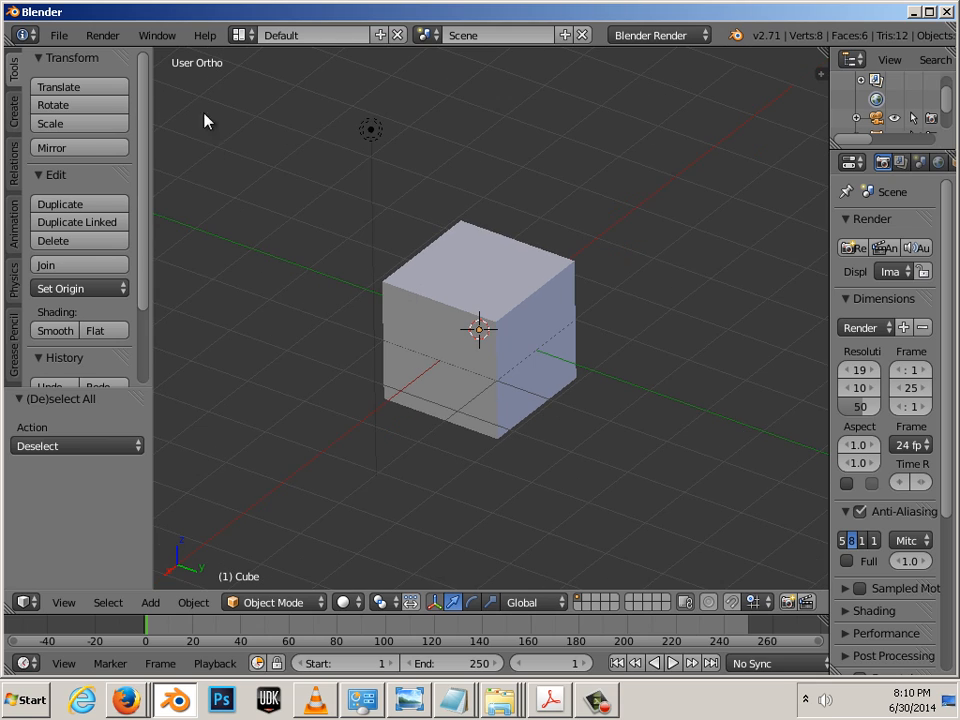
mouse_move(278, 192)
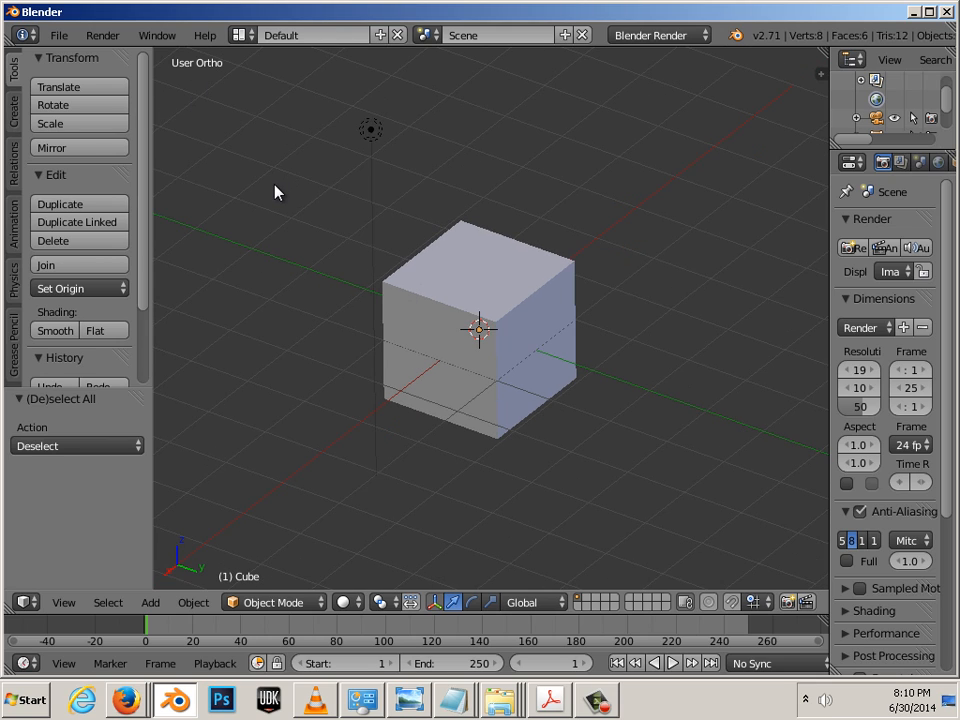
mouse_move(353, 242)
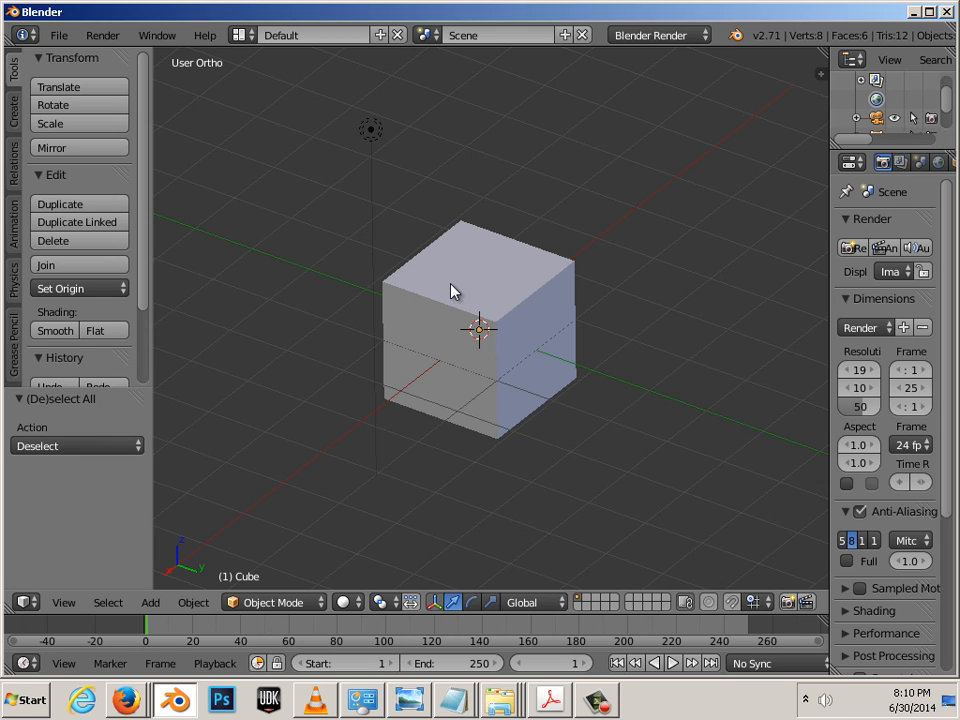
mouse_move(450, 280)
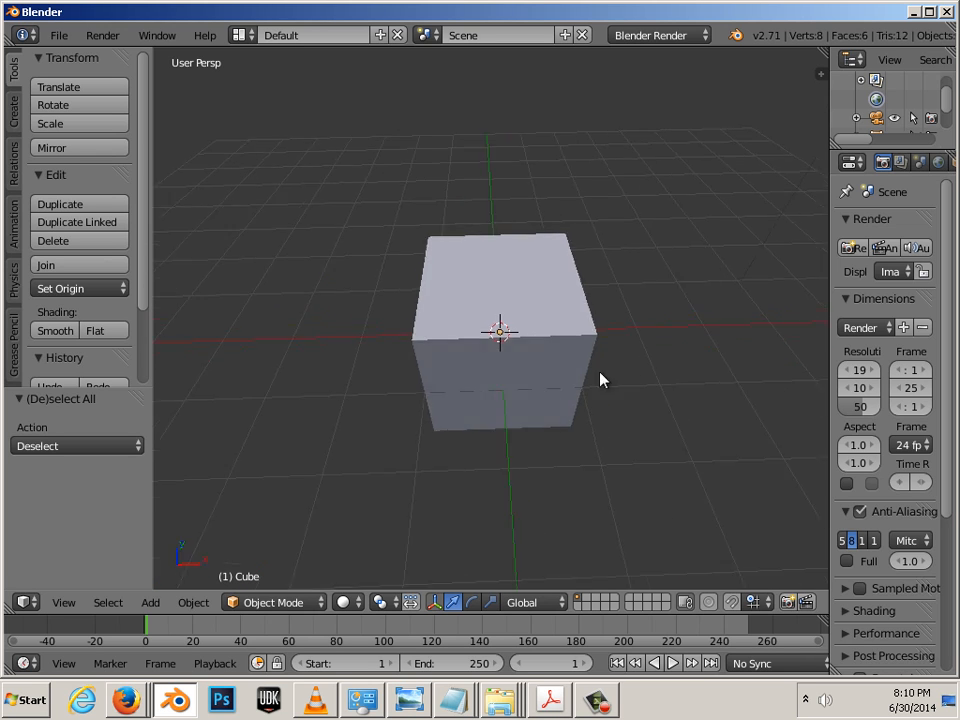
- Orbit the view to look around the cube from a different angle
drag(600, 380, 540, 350)
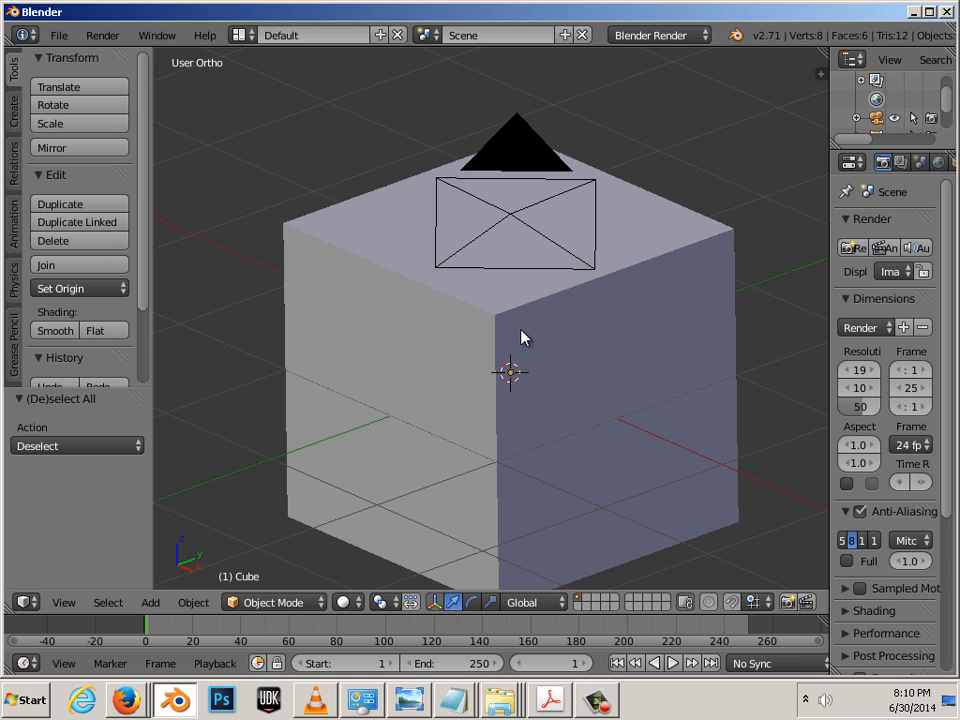
mouse_move(180, 75)
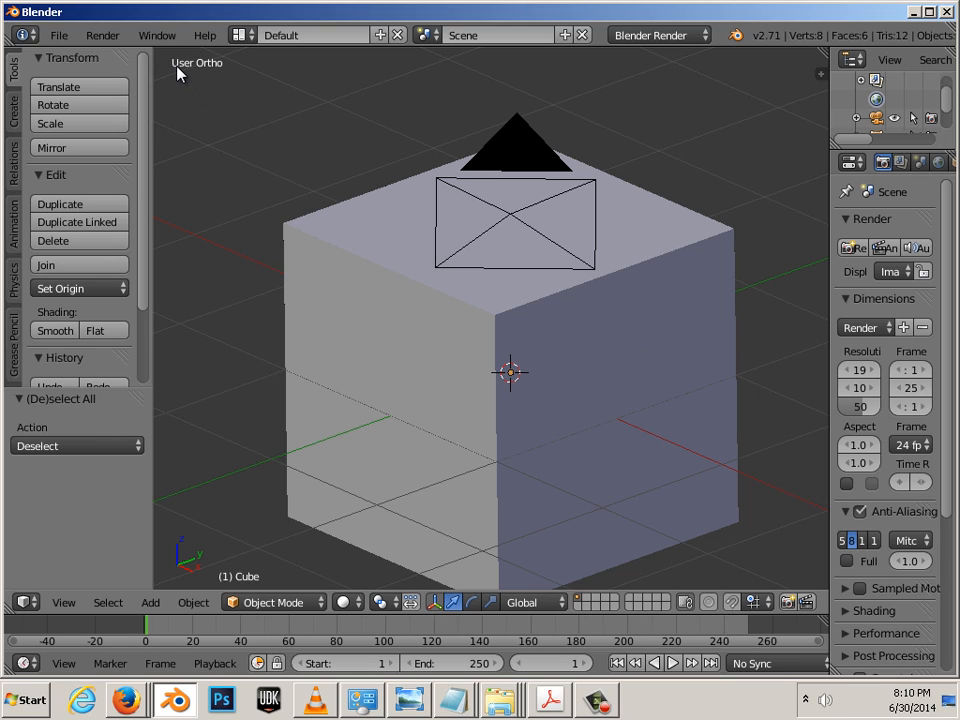
mouse_move(211, 79)
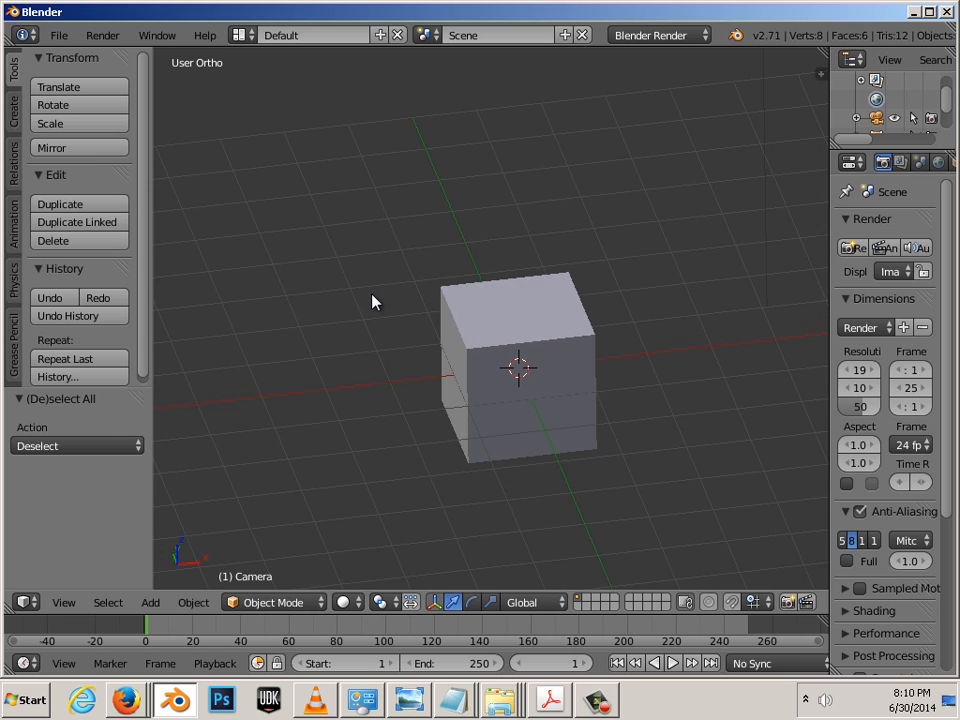
mouse_move(303, 309)
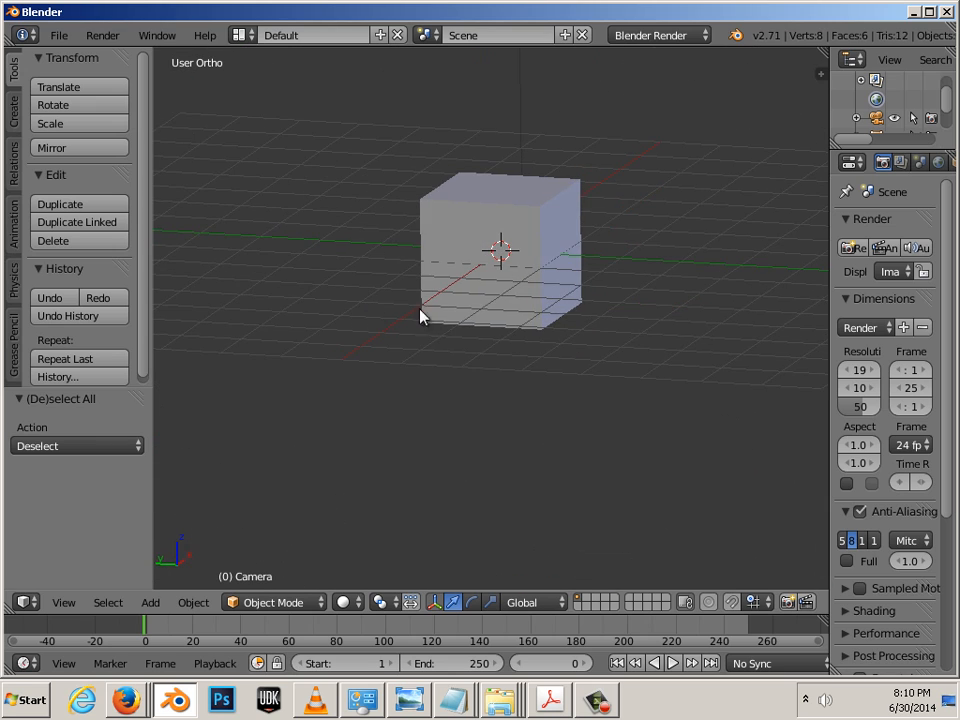
- Orbit the view to look down on the scene from above
drag(420, 315, 515, 447)
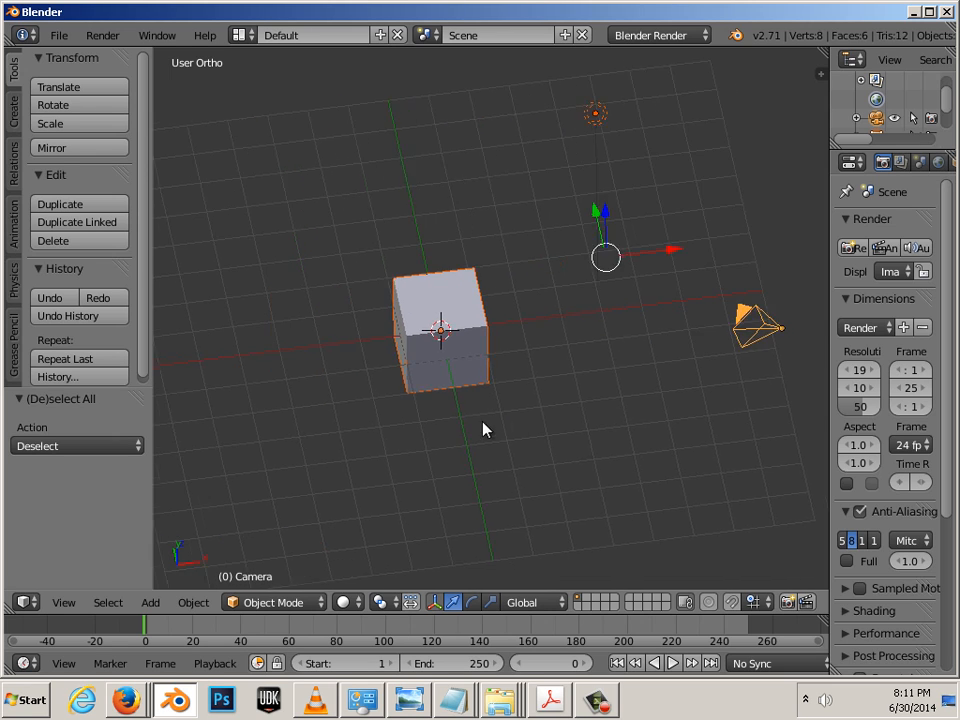
- Orbit the orthographic view down to a low angle over the cube, lamp and camera
drag(487, 430, 500, 395)
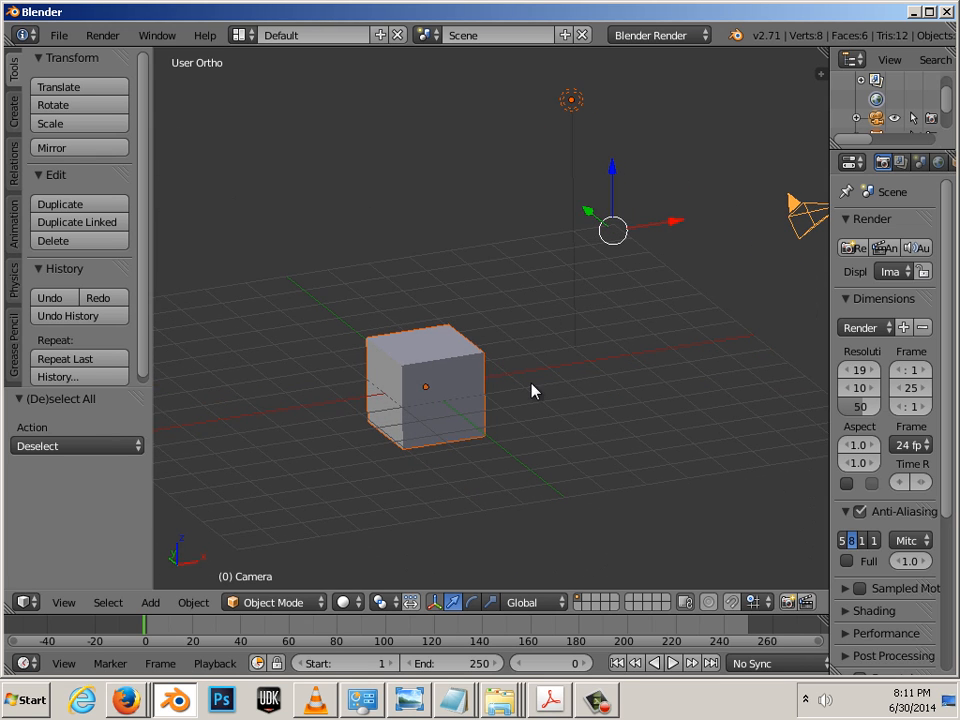
mouse_move(515, 395)
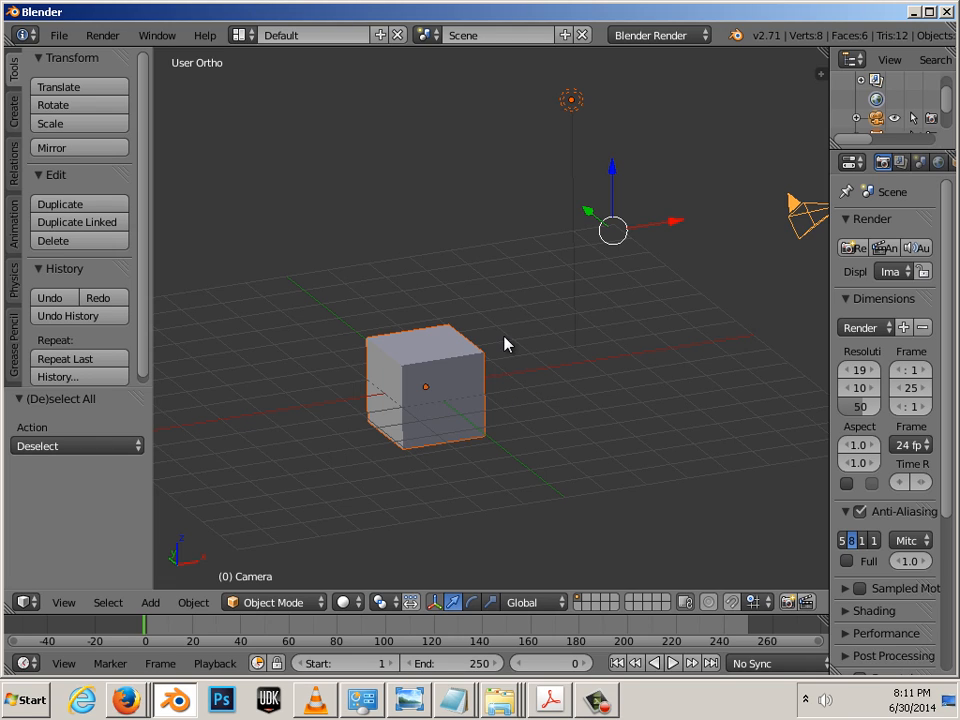
mouse_move(460, 481)
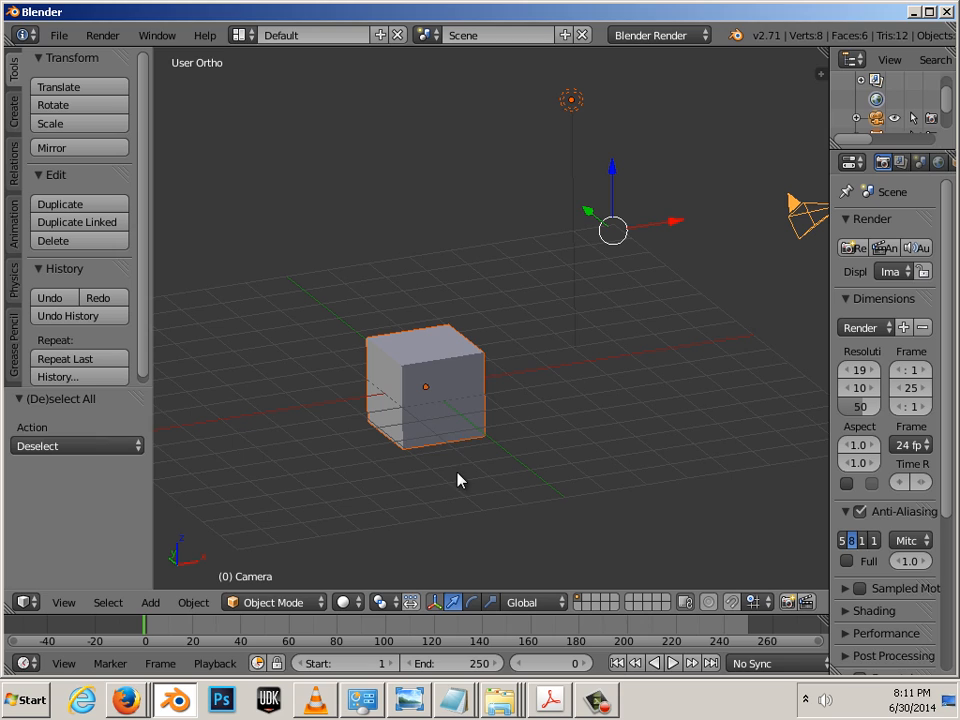
mouse_move(468, 358)
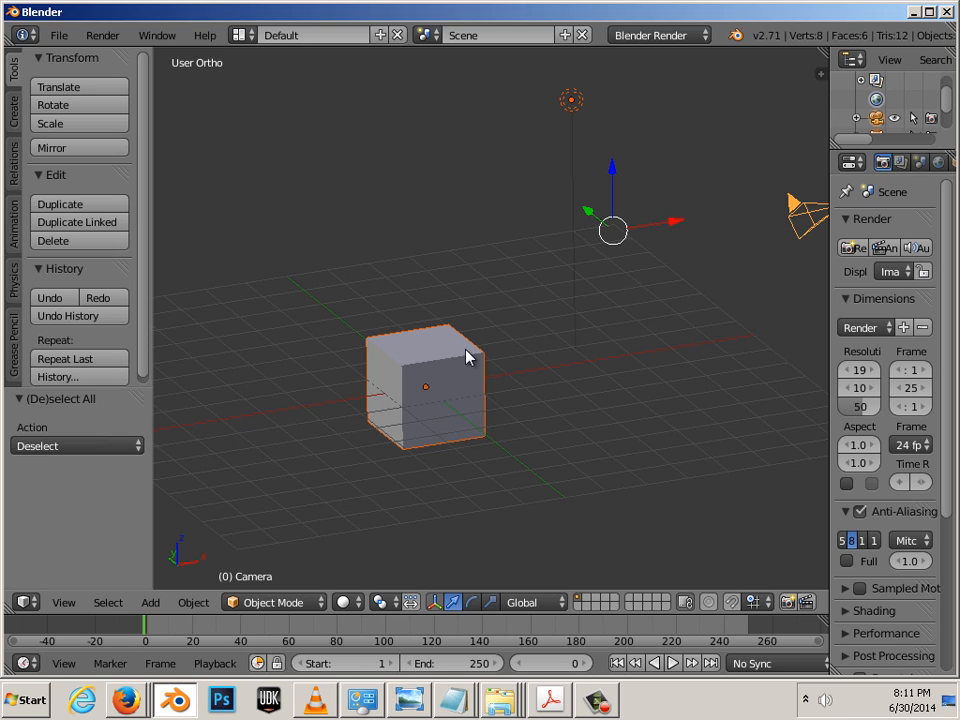